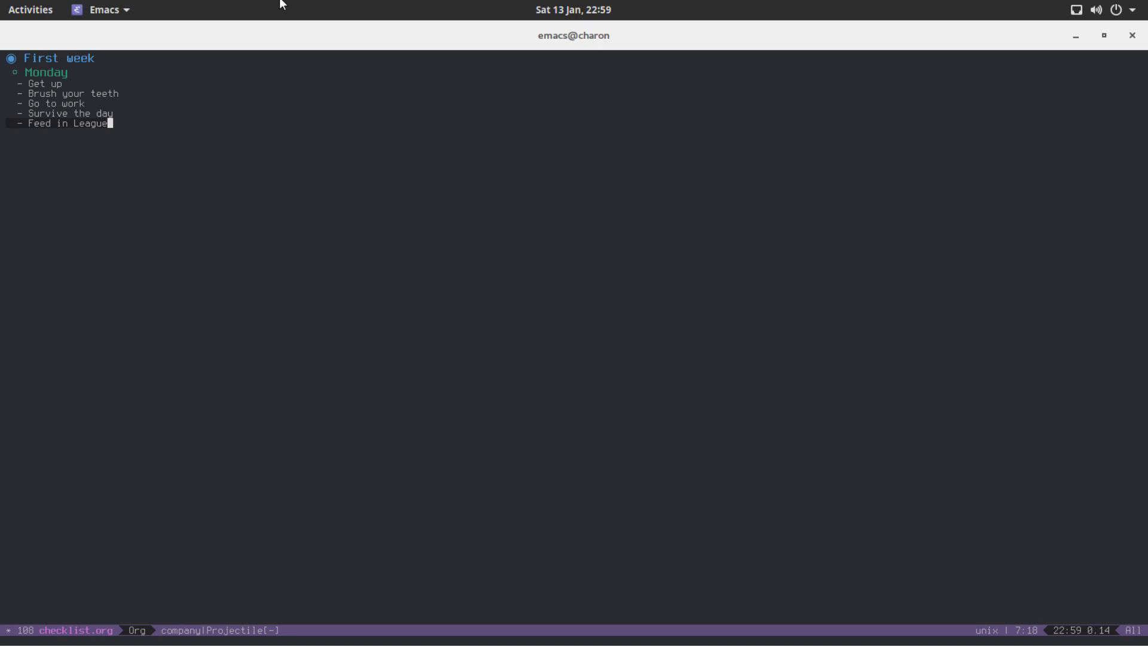
Step: Fold the First week heading so only its title line remains visible
{"action": "key", "text": "Ctrl+p"}
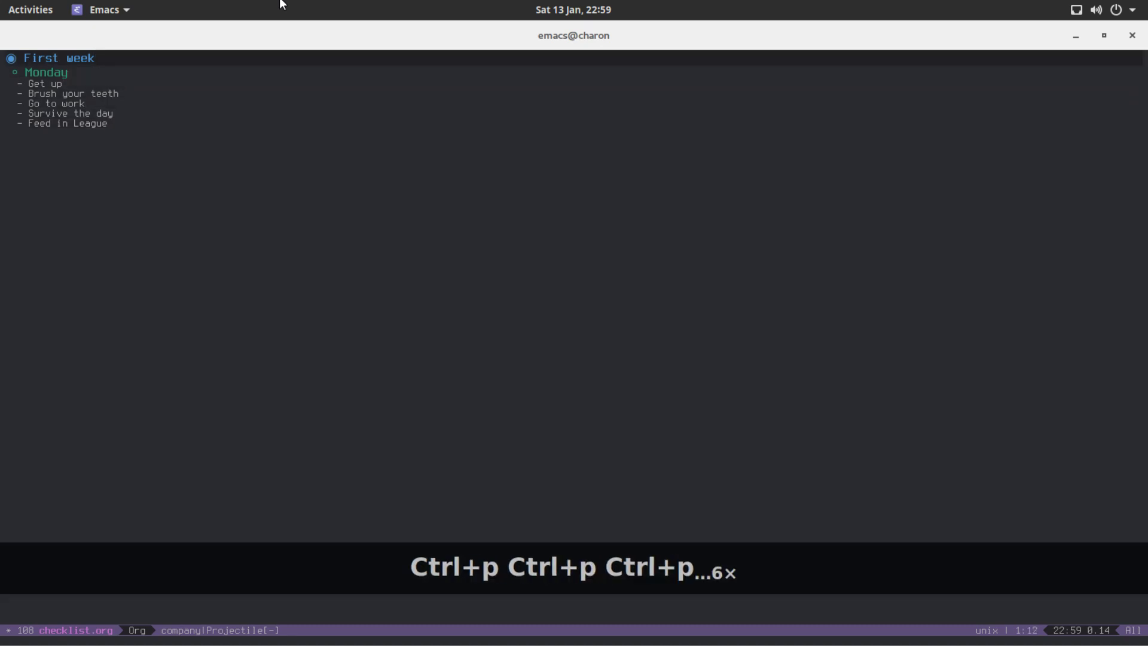
{"action": "key", "text": "Tab"}
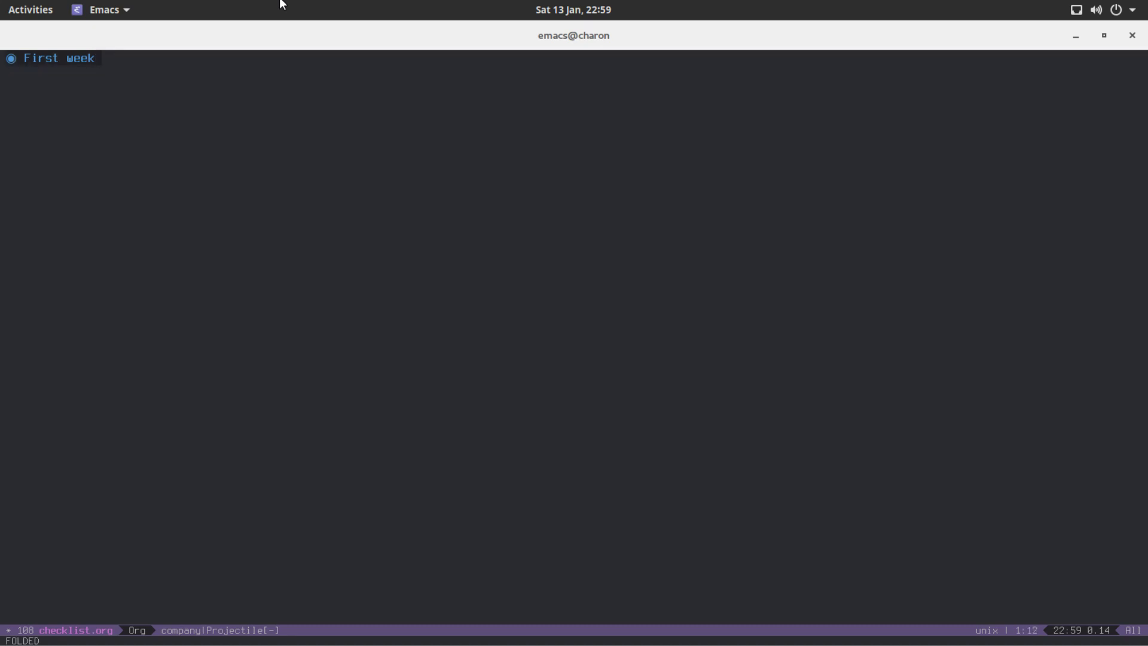
Step: Unfold First week again and start a new empty top-level heading below Monday's tasks
{"action": "key", "text": "ctrl+n"}
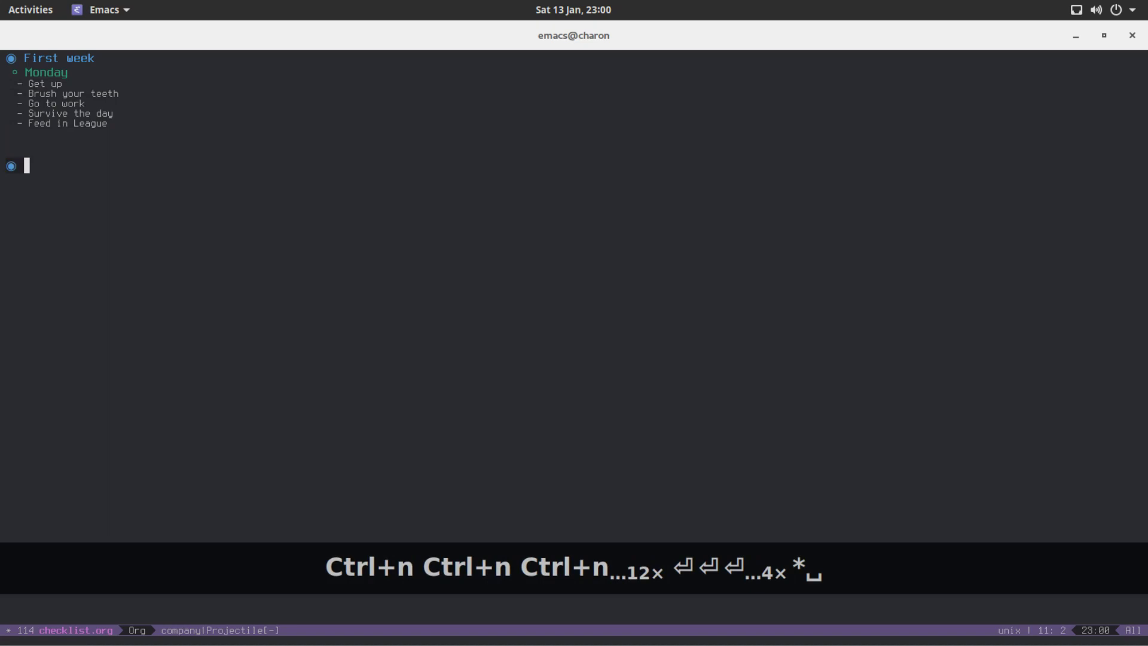
Step: Draft a Big Project heading with GTK port and Learn list items
{"action": "type", "text": "Big Project"}
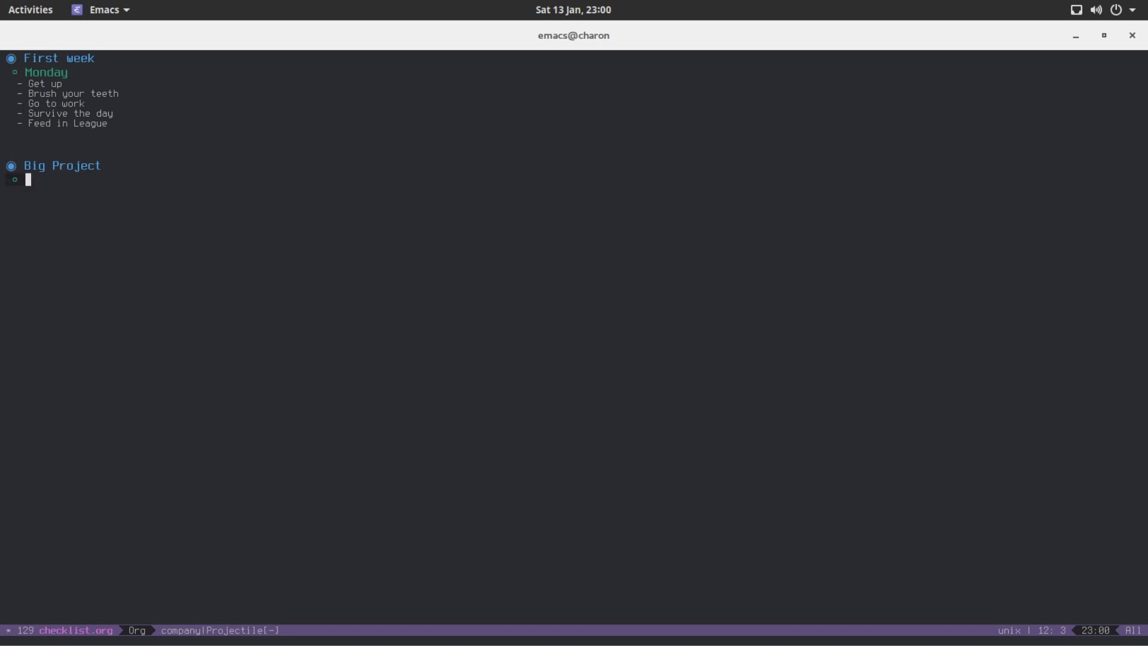
{"action": "type", "text": "GTK port"}
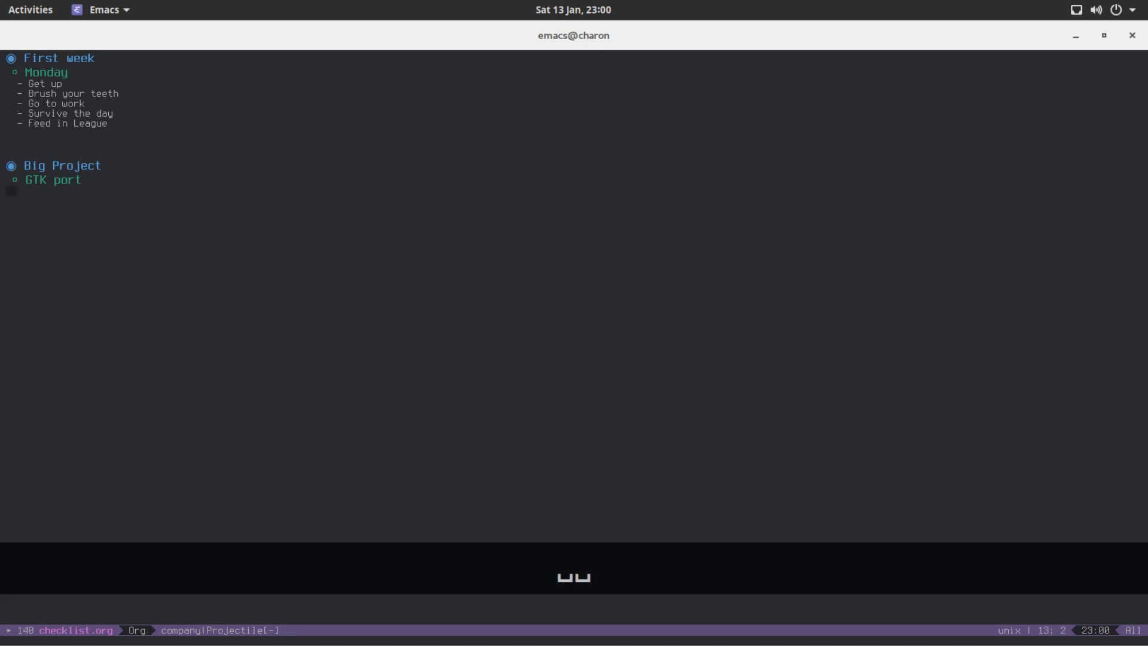
{"action": "type", "text": "-"}
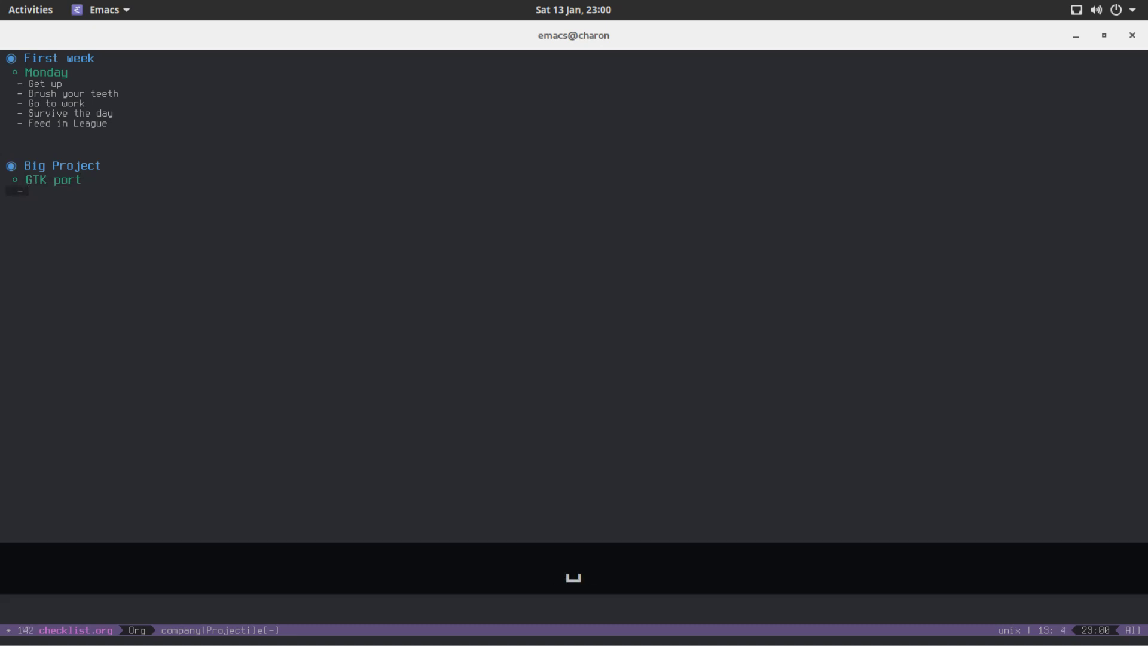
{"action": "type", "text": "Learn GTK"}
{"action": "left_click", "coordinate": [179, 201]}
{"action": "type", "text": "- Learn to write makefiles"}
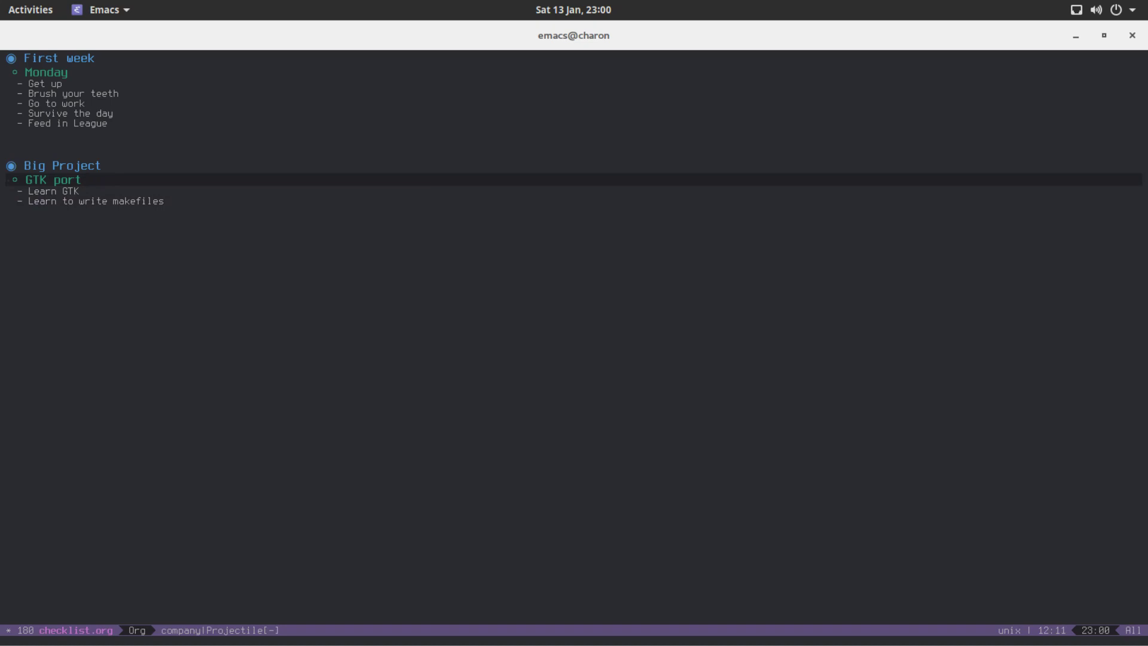
Step: Mark and delete the whole Big Project section, leaving only the First week outline
{"action": "key", "text": "ctrl+a"}
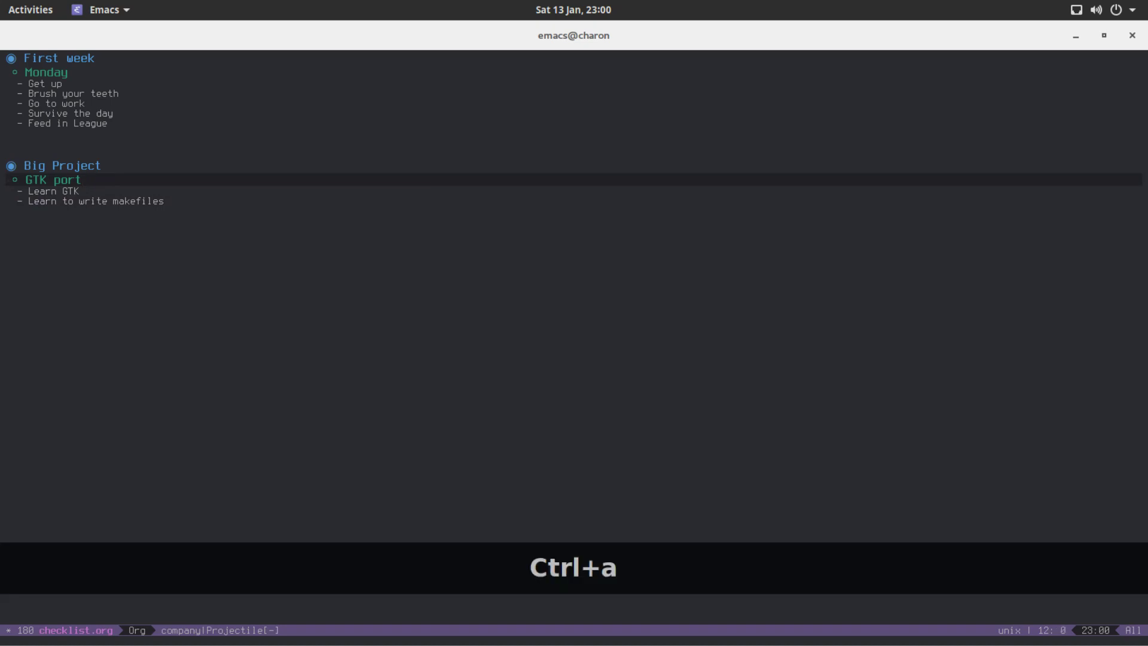
{"action": "key", "text": "ctrl+n"}
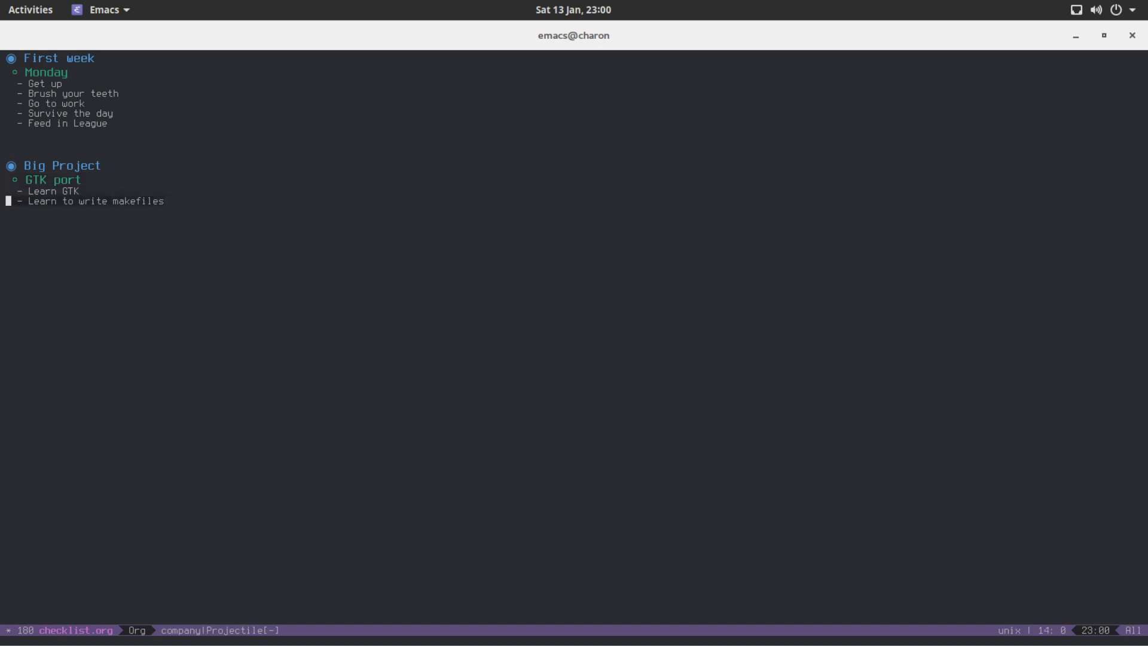
{"action": "key", "text": "ctrl+p"}
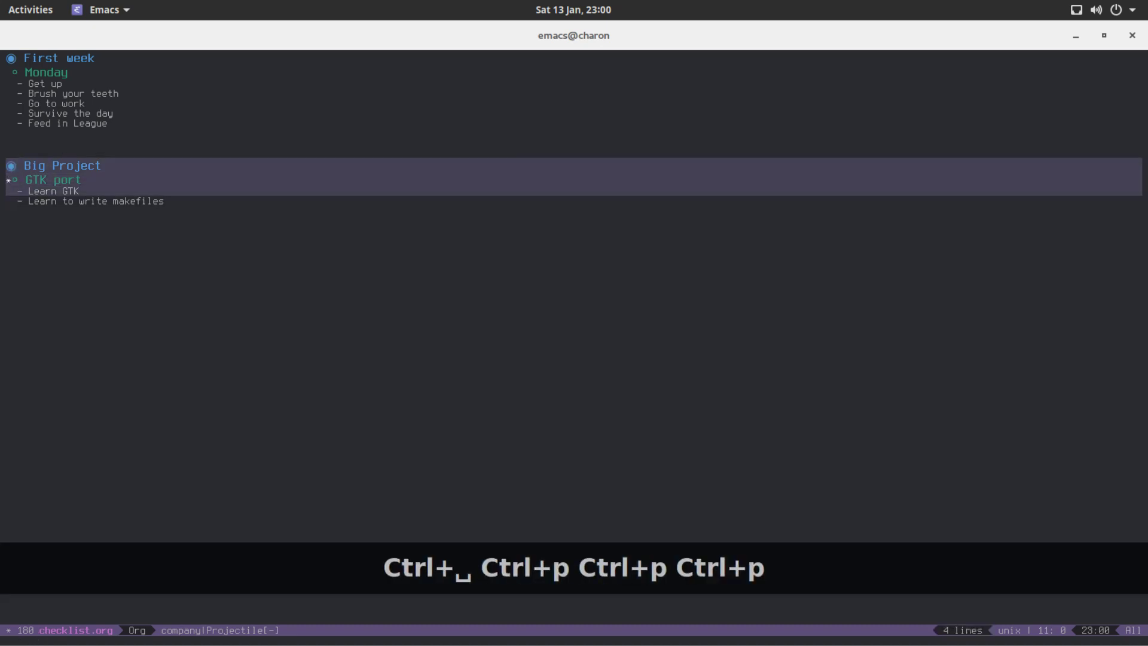
{"action": "key", "text": "ctrl+shift+BackSpace"}
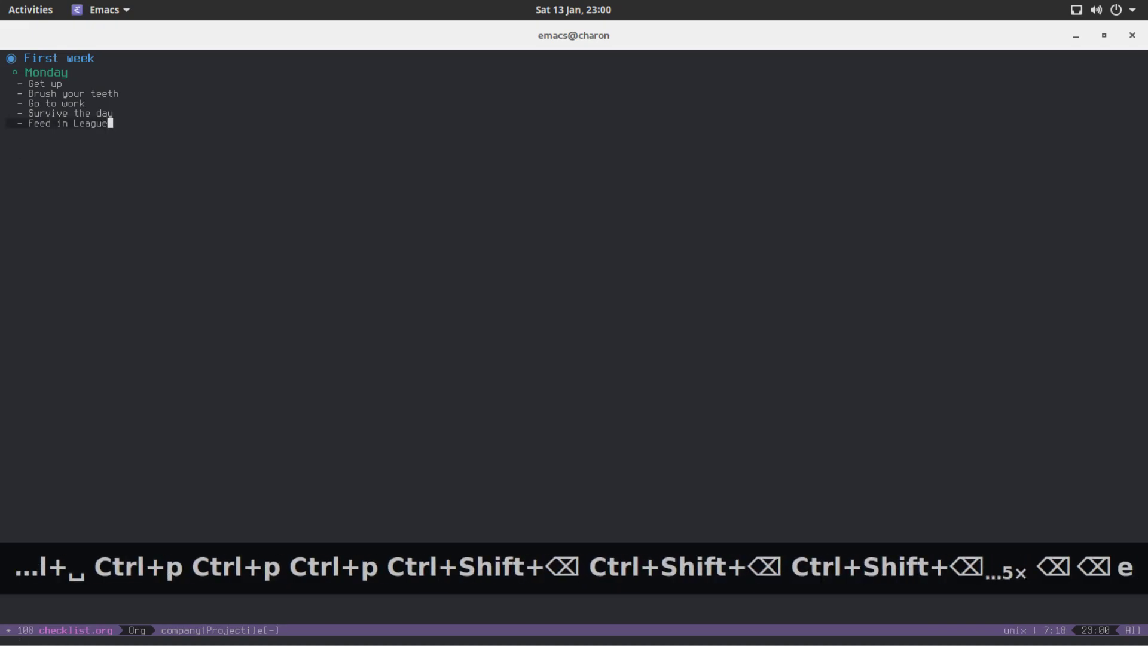
{"action": "key", "text": "ctrl+p"}
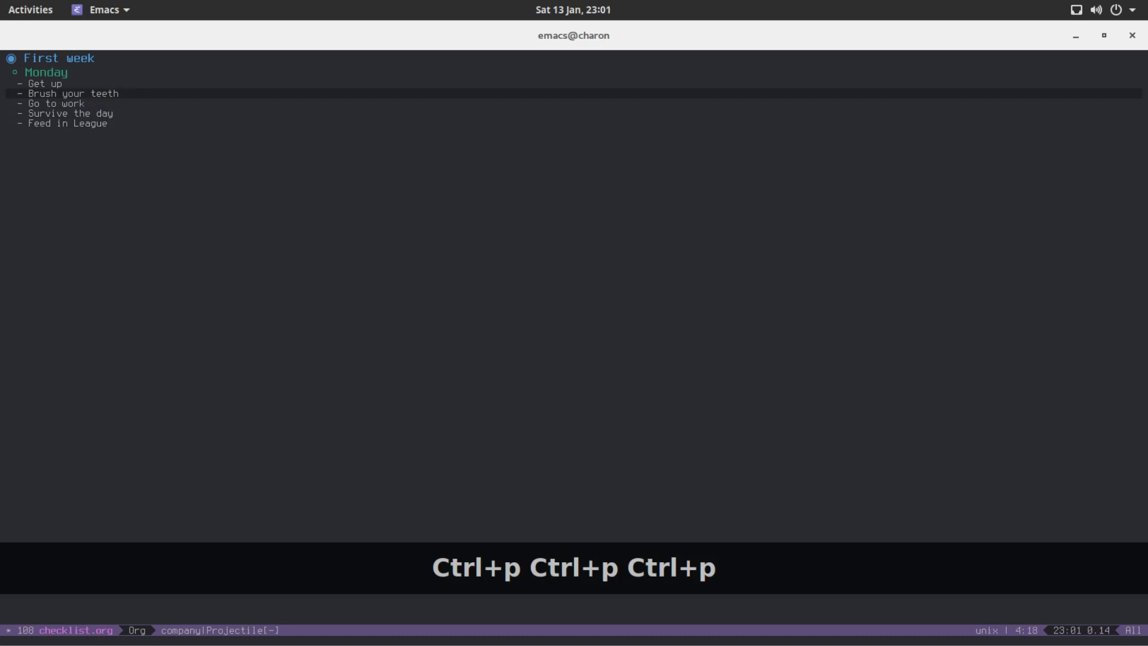
Step: Turn Monday's five tasks into '[ ]' checkbox items and tick Get up
{"action": "key", "text": "ctrl+p"}
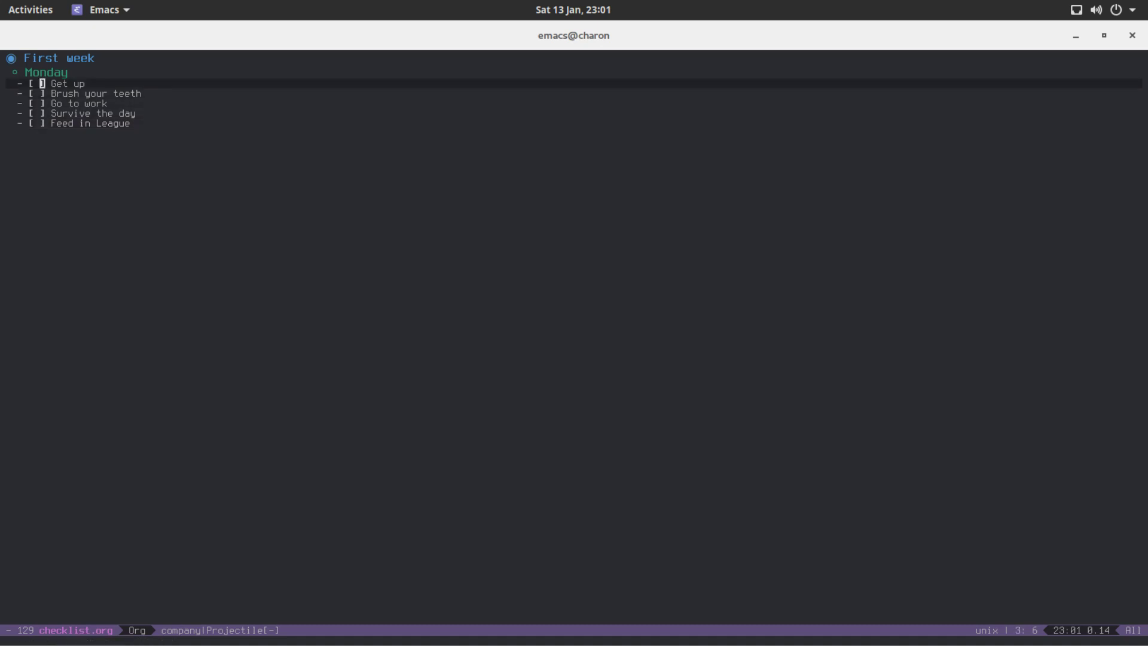
{"action": "key", "text": "ctrl+c ctrl+c"}
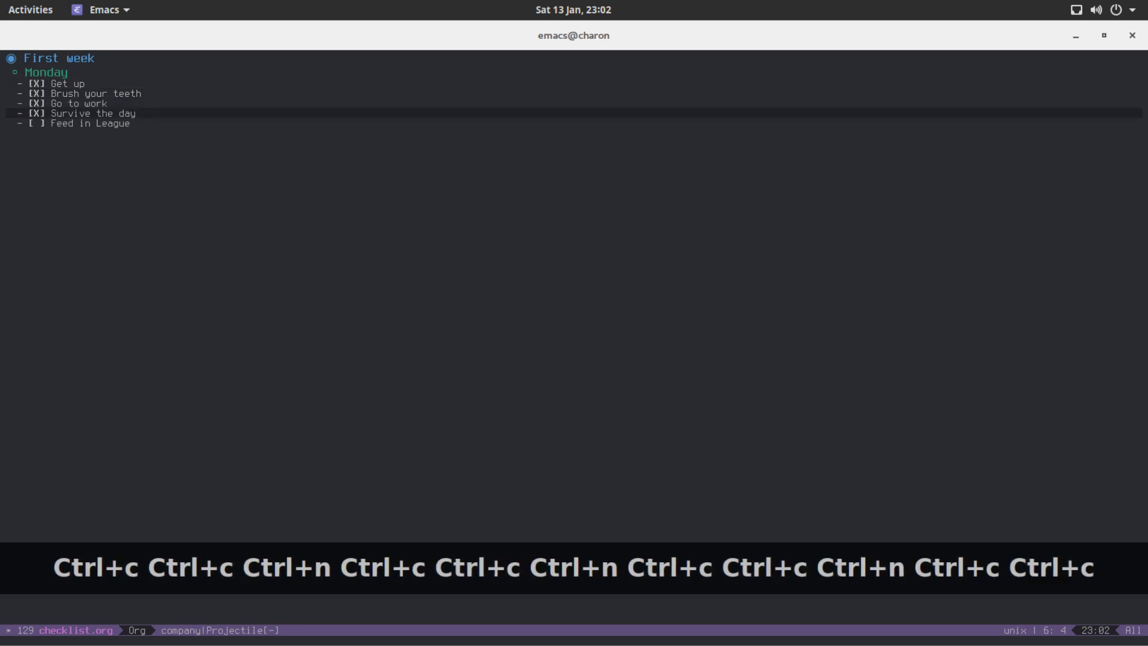
Step: Check Monday's first four tasks and add empty brackets after the Monday heading
{"action": "key", "text": "ctrl+c"}
{"action": "type", "text": " ["}
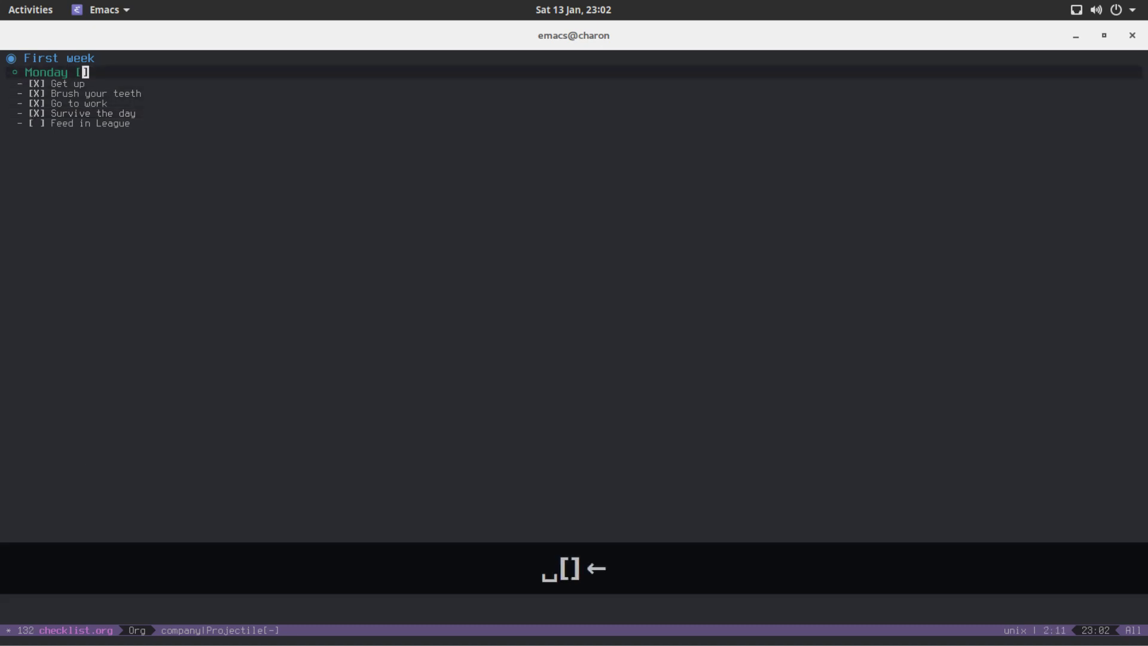
Step: Make Monday's cookie a fraction counter and toggle tasks until it reads [5/5]
{"action": "type", "text": "/"}
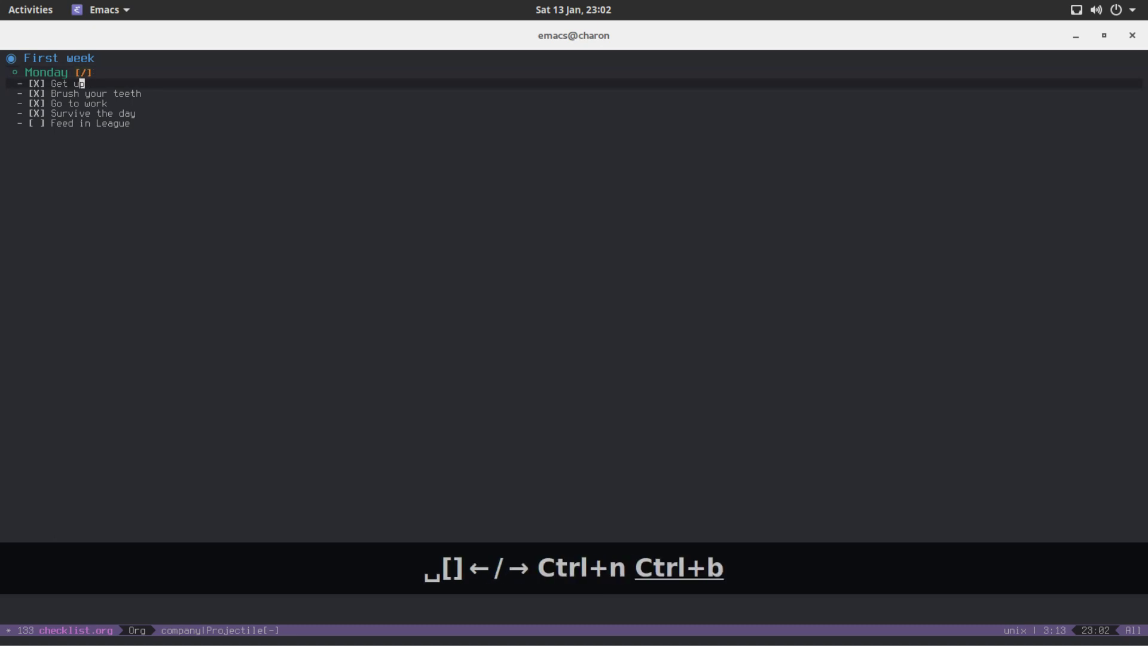
{"action": "key", "text": "Tab"}
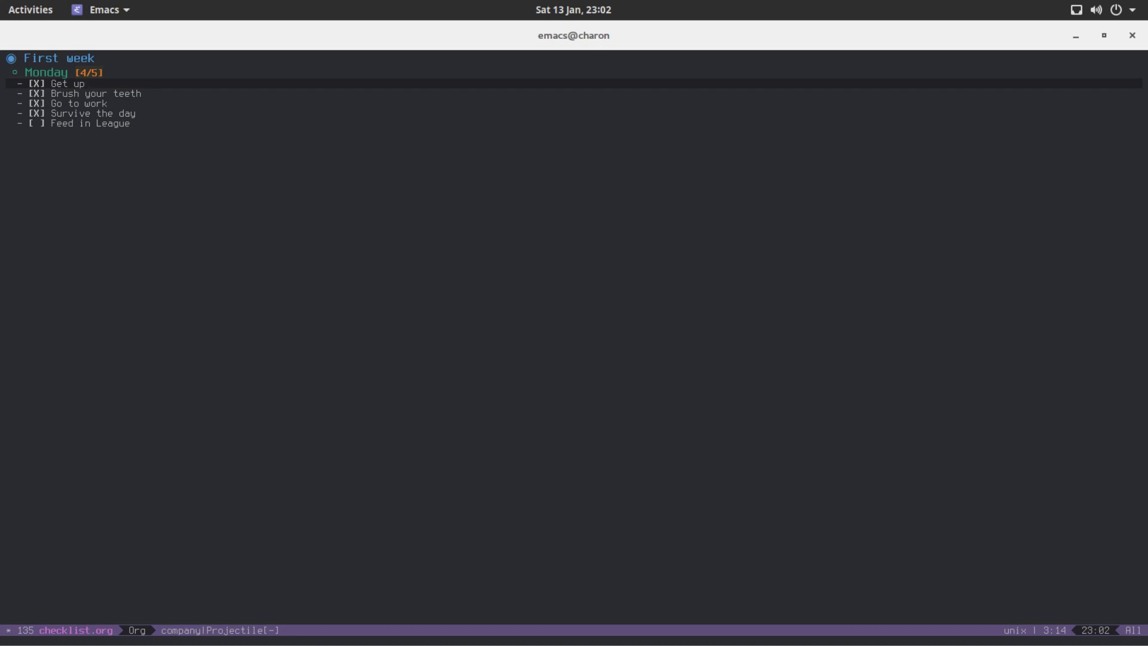
{"action": "key", "text": "ctrl+b"}
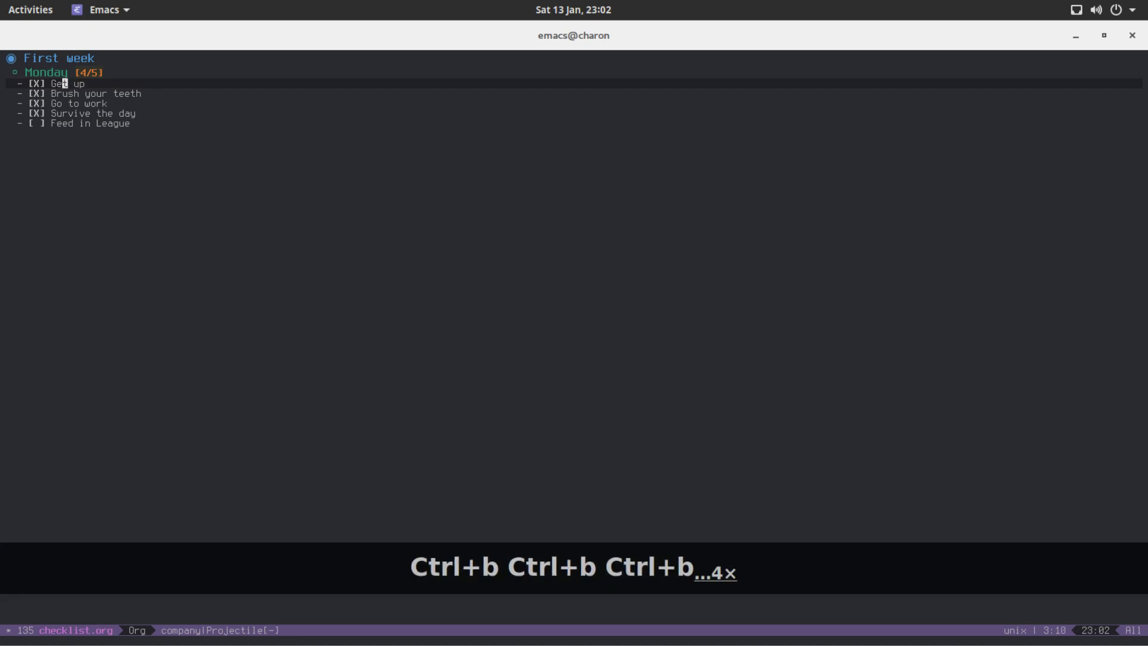
{"action": "key", "text": "ctrl+b"}
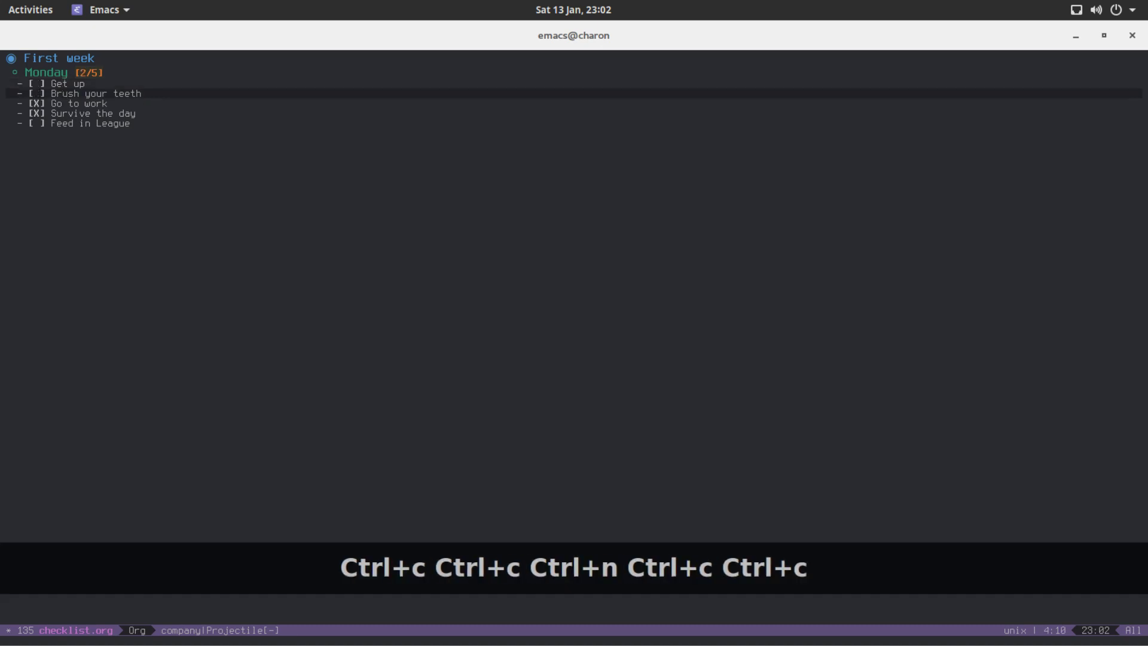
{"action": "key", "text": "Tab"}
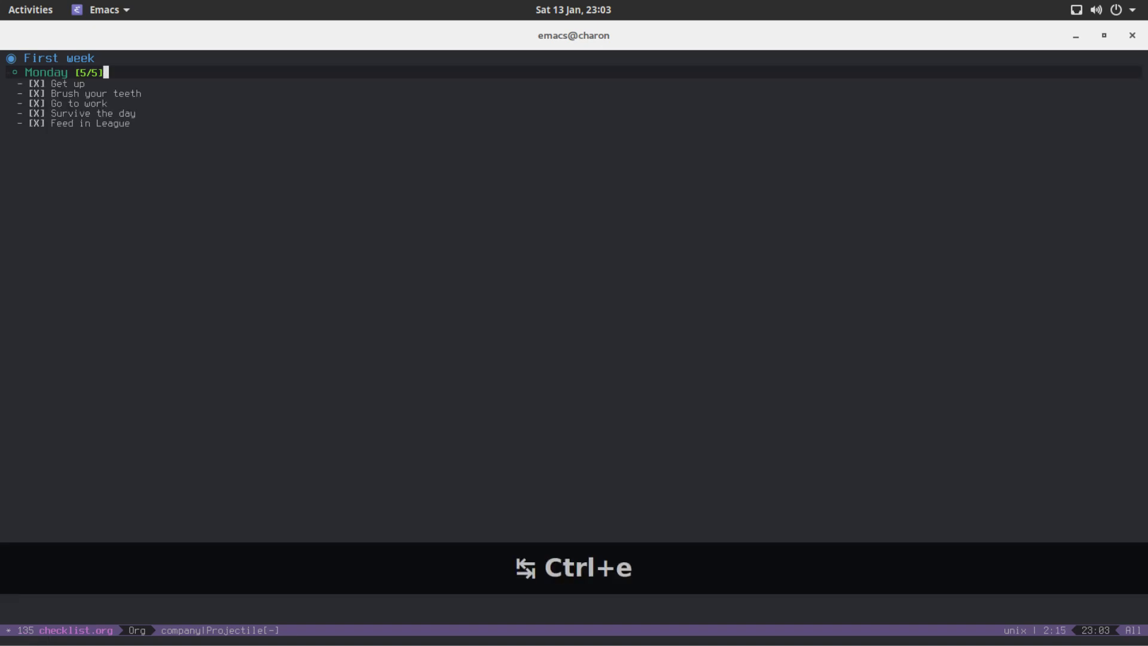
Step: Replace [5/5] with a [100%] percent cookie and fold the Monday heading
{"action": "key", "text": "Backspace"}
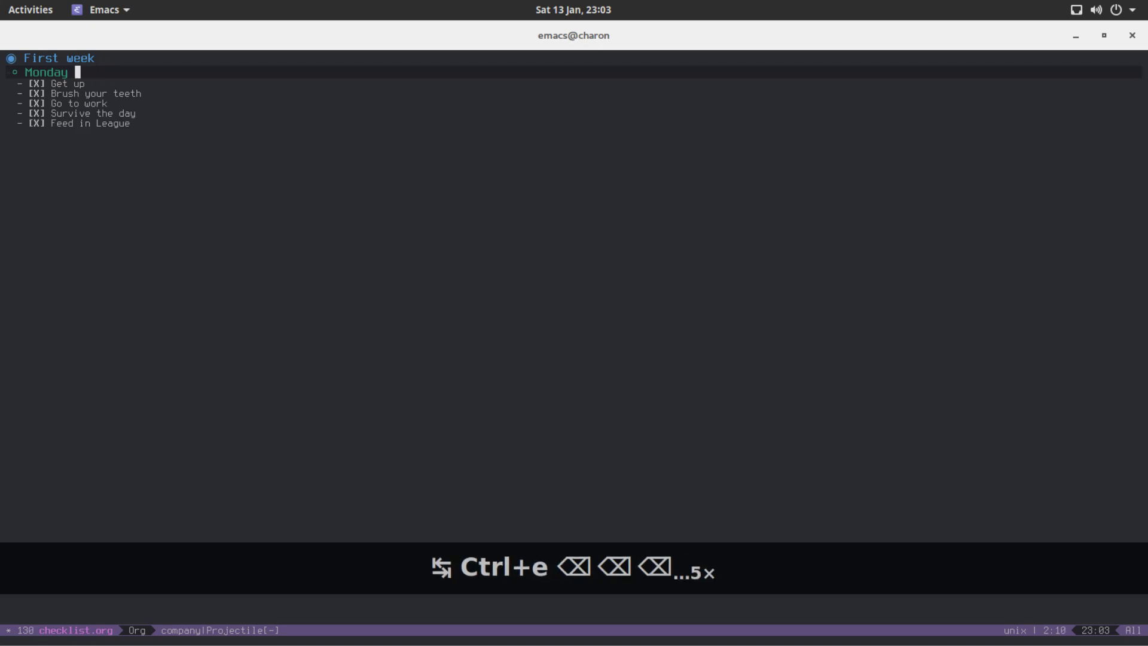
{"action": "type", "text": "[]"}
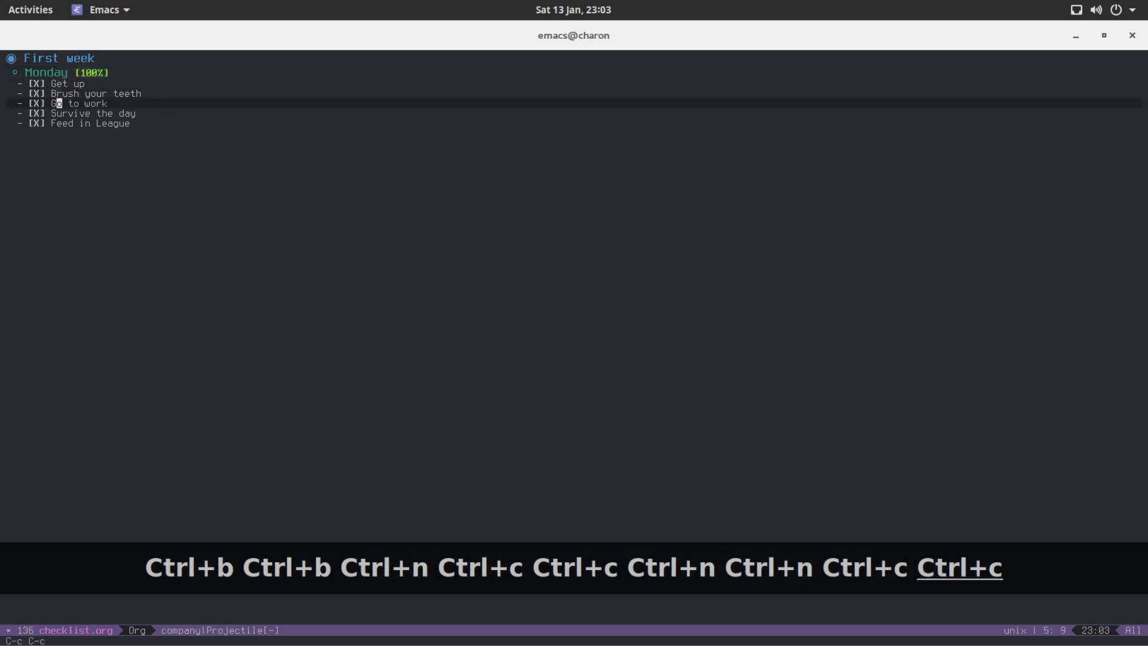
{"action": "key", "text": "Tab"}
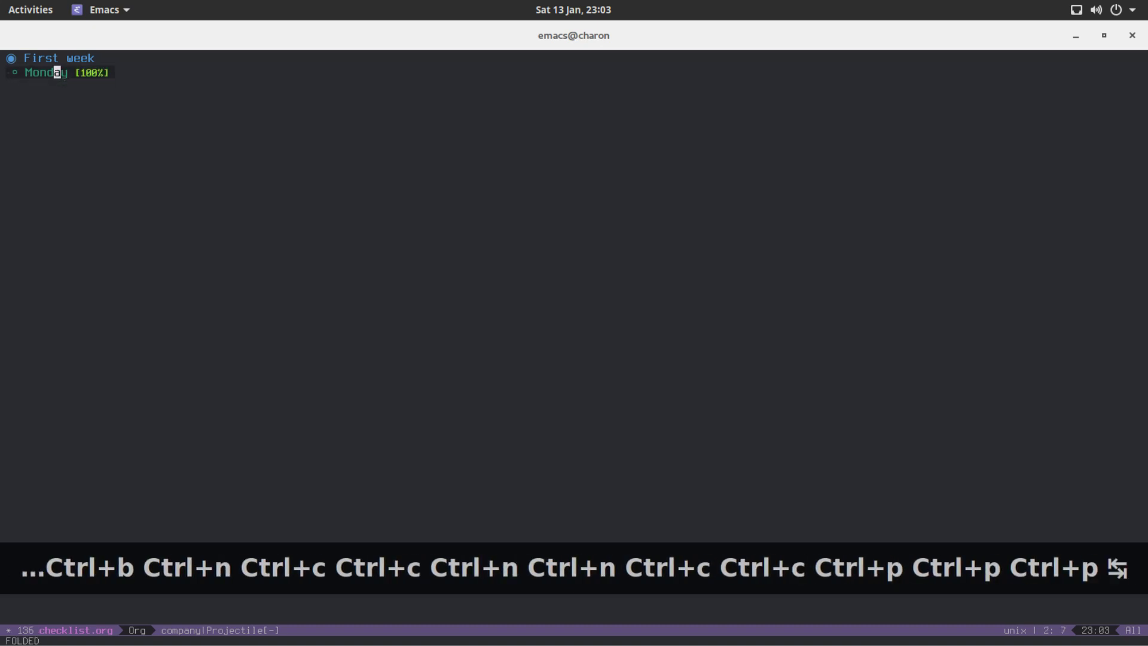